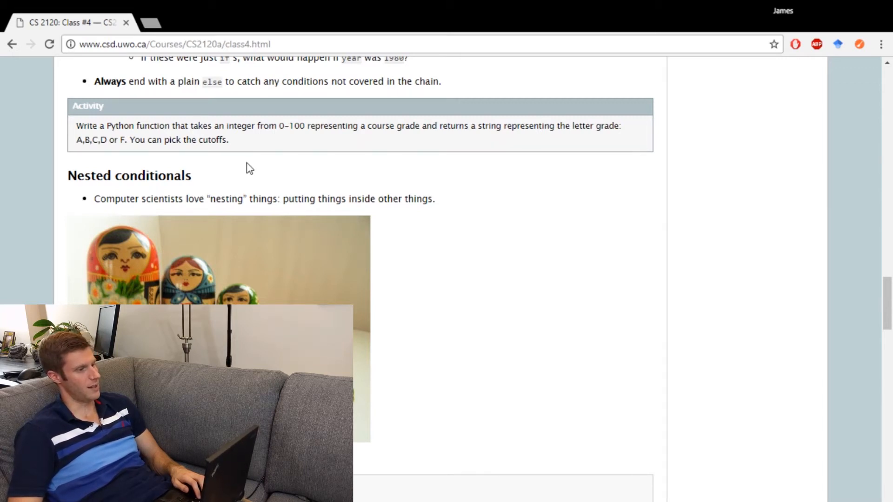
- Read the letter-grade Activity box, then bring up the empty 4.4.py beside IPython
double_click(290, 126)
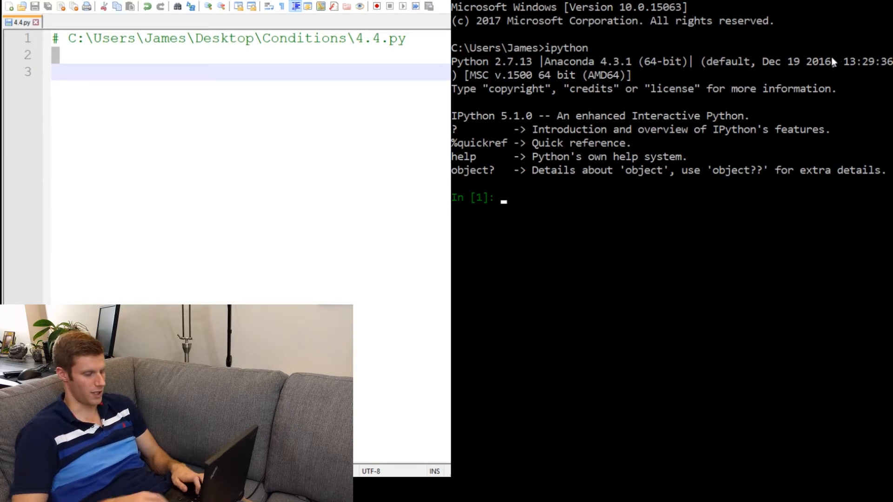
- Change IPython to the Desktop folder and write calcGrade(g) returning 'A' when g >= 80
text(cd Desktop/Conditionals/)
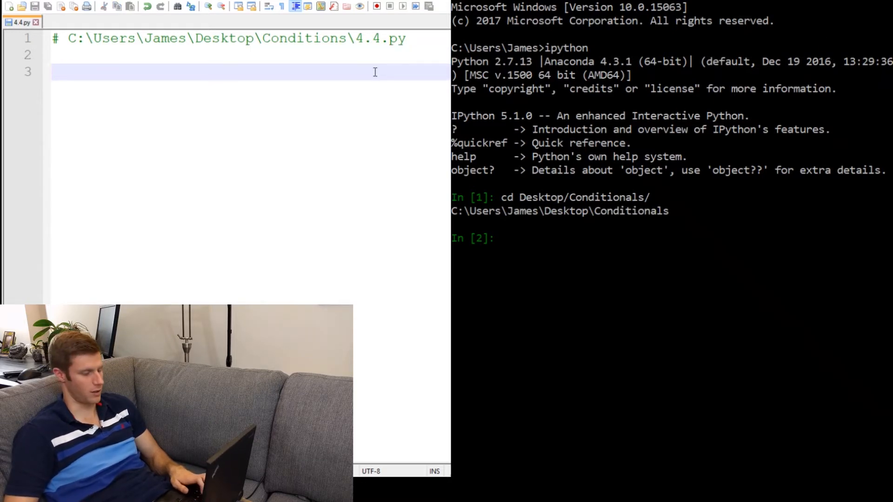
text(def calc)
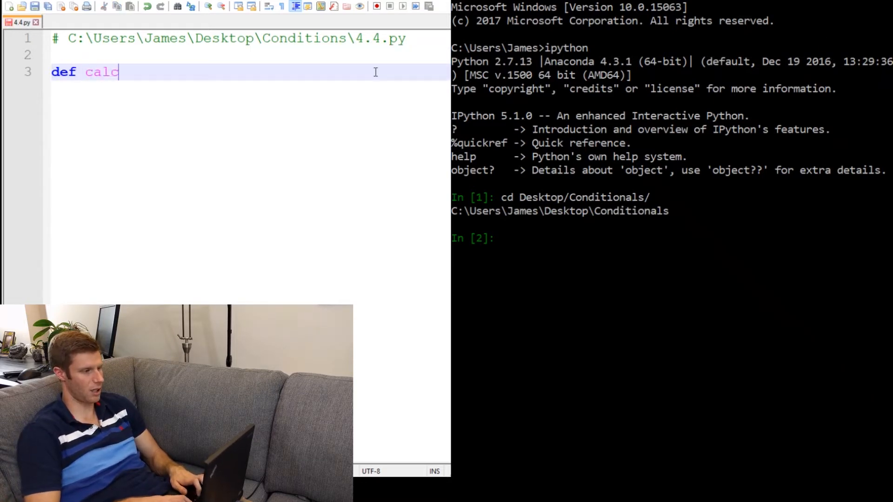
text(Grade(g)
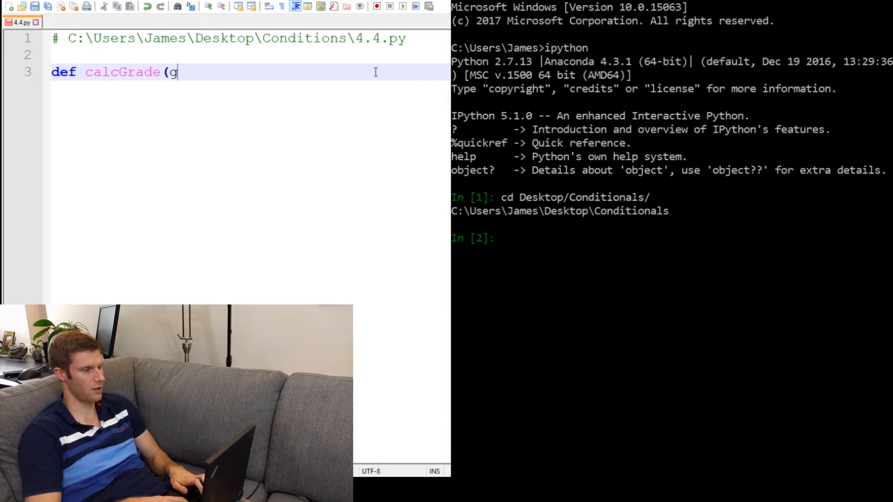
text():)
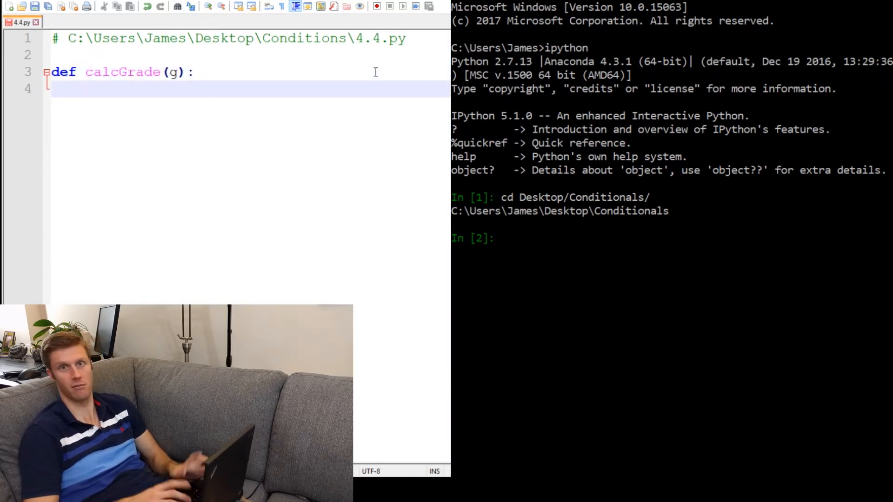
text(if)
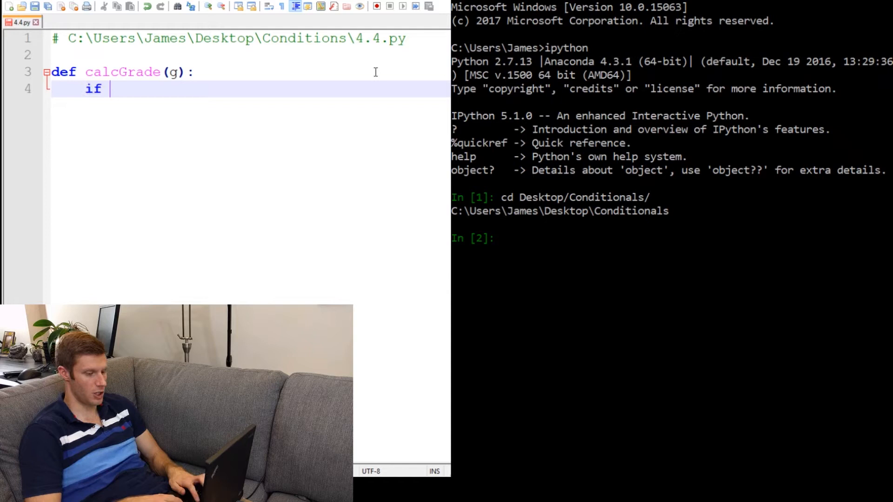
text(g >)
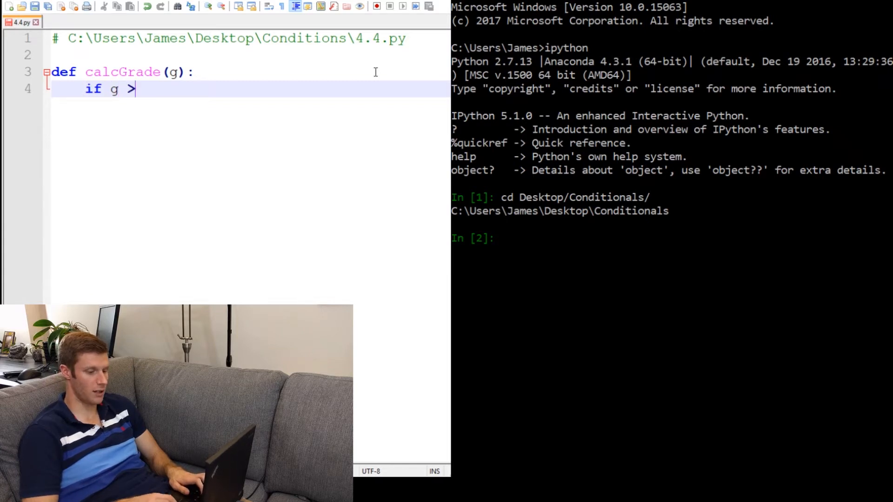
text(= 90)
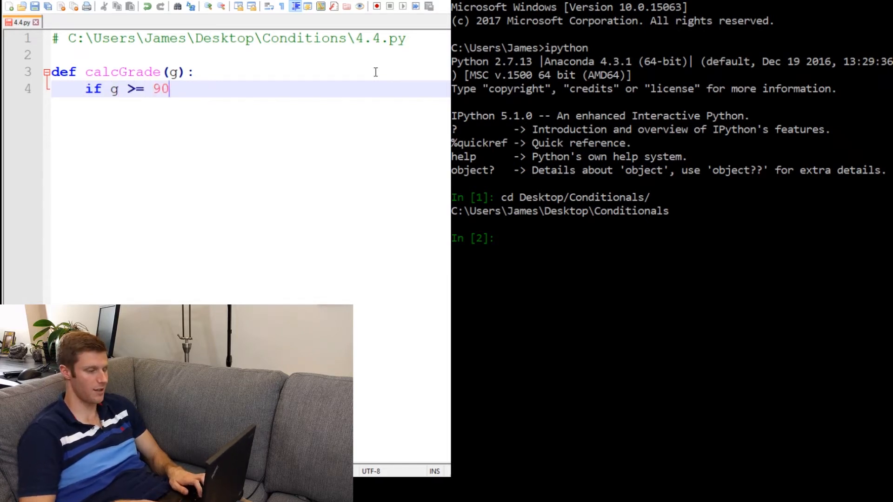
key(backspace)
text(80:)
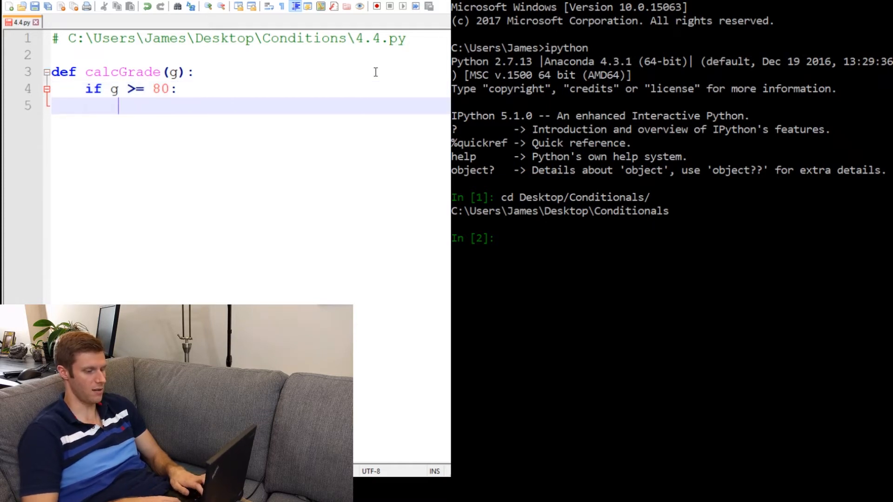
text(return 'A')
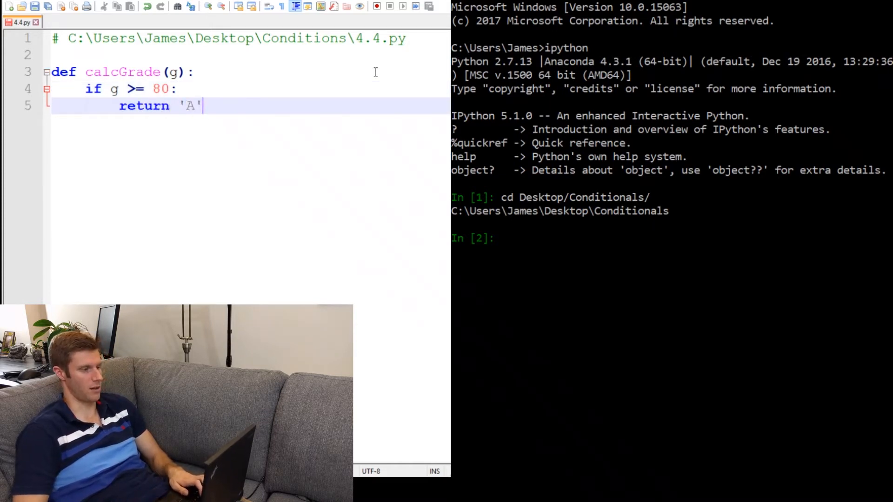
- Add checks returning 'B' for g >= 70 and 'C' for g >= 60
text(if)
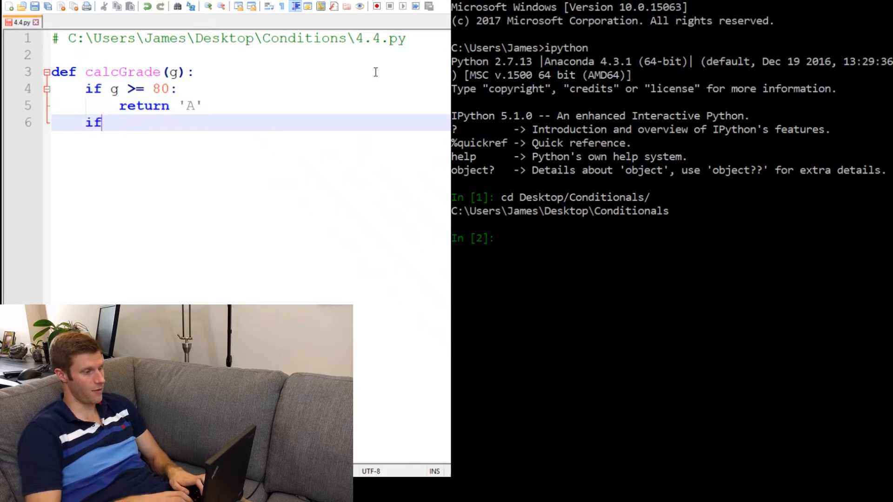
text(g >=)
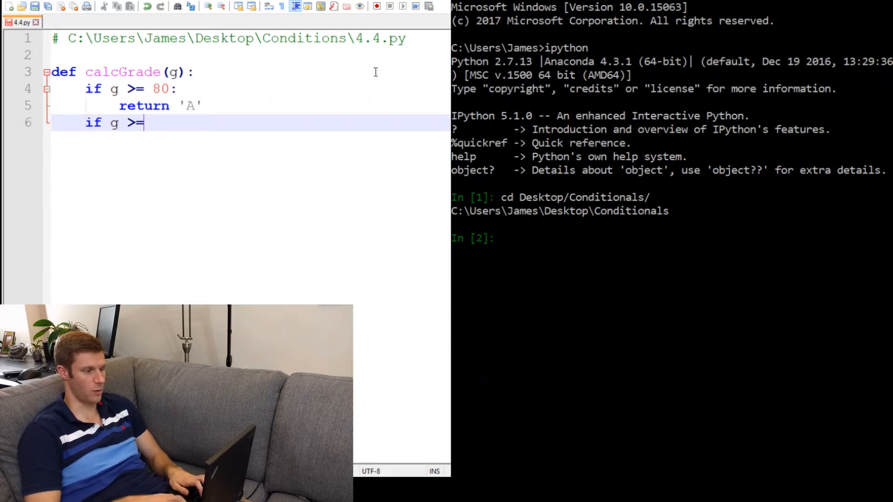
text(70:)
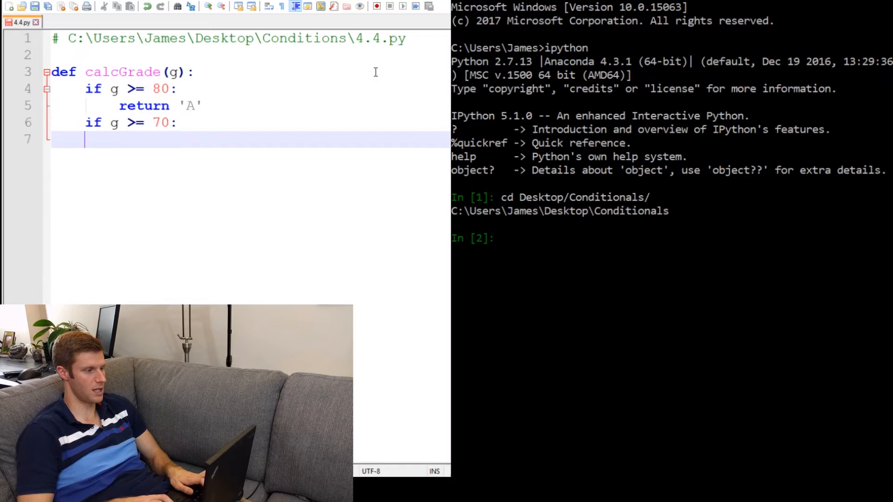
text(return ')
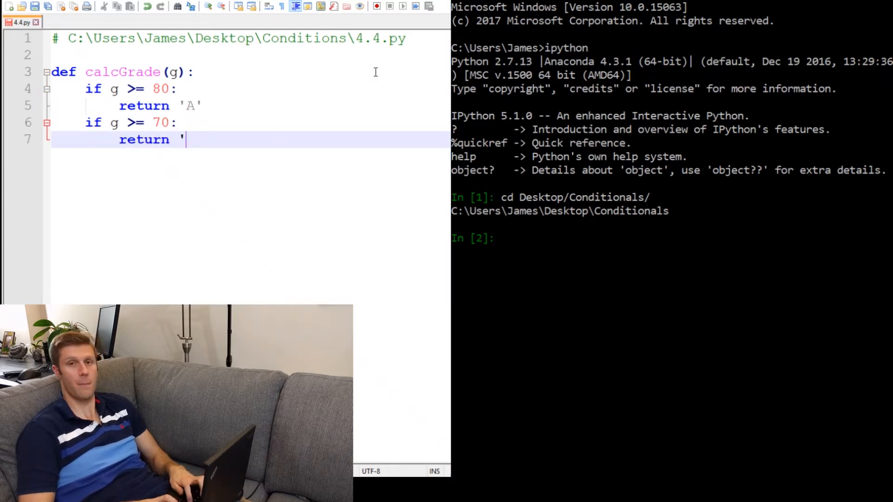
text(B)
text(if g)
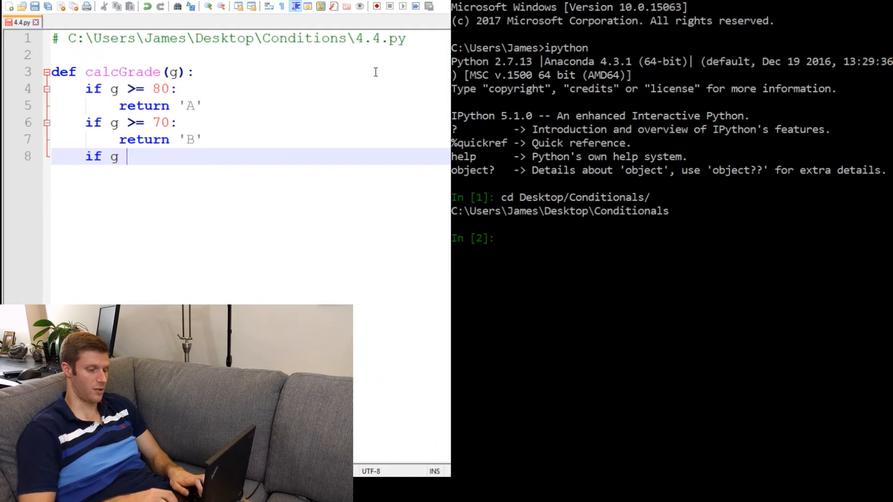
text(>= 6)
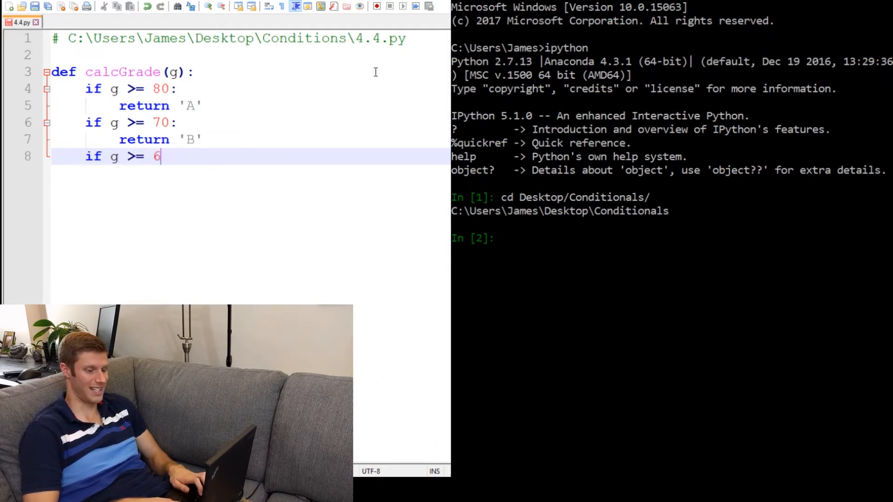
text(0:)
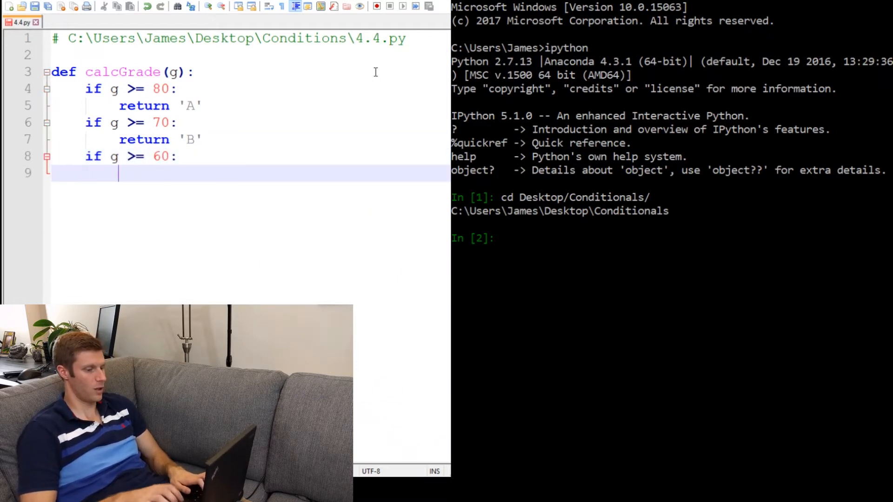
text(return ')
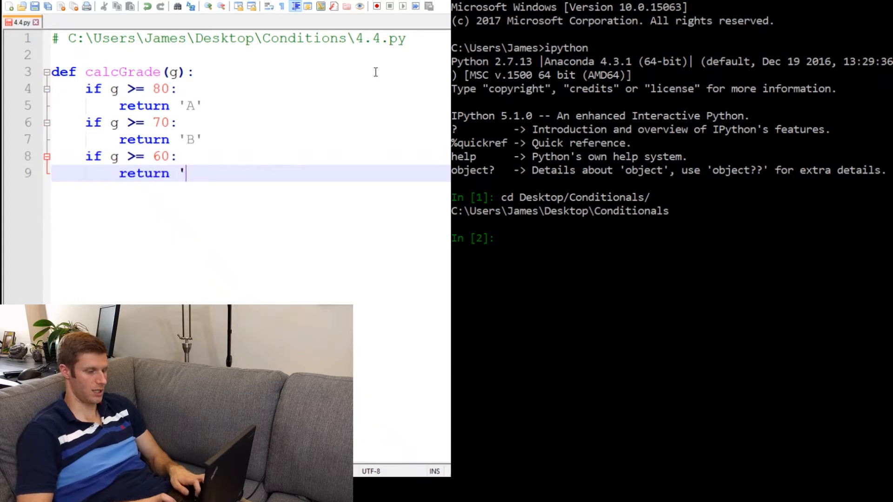
text(C')
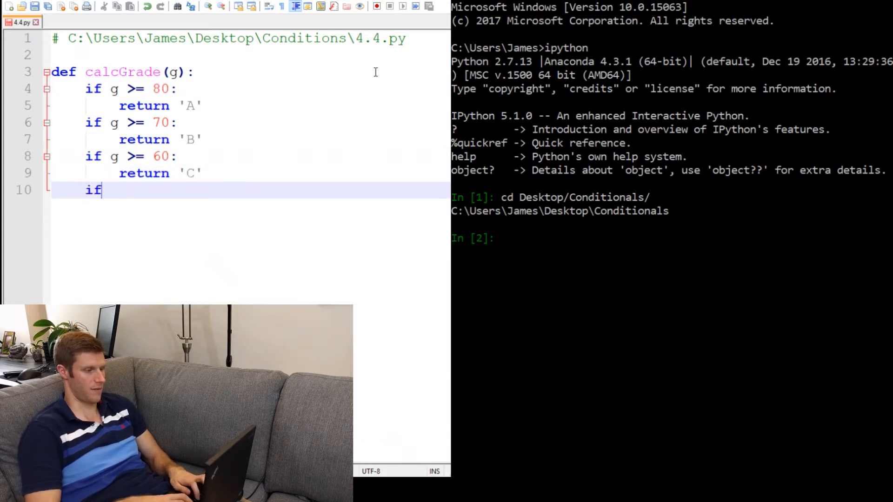
- Add a g >= 50 check returning 'D --- get it together', then begin another if g
text(g)
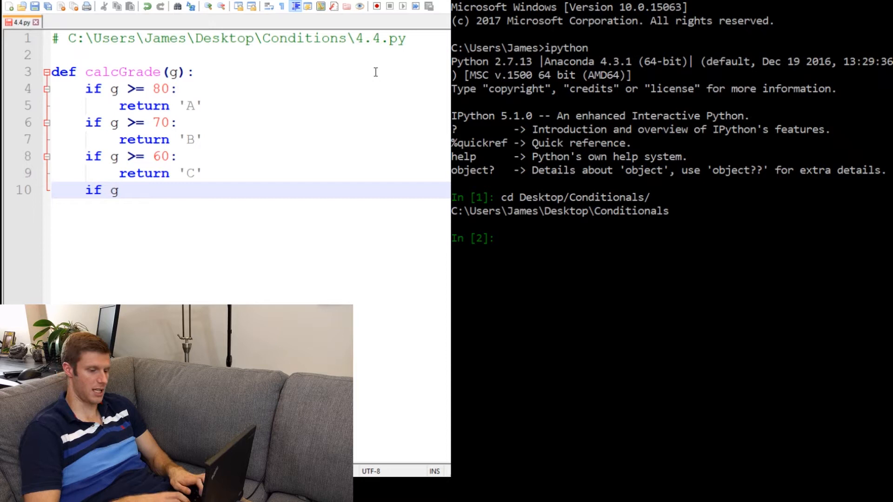
text(>=)
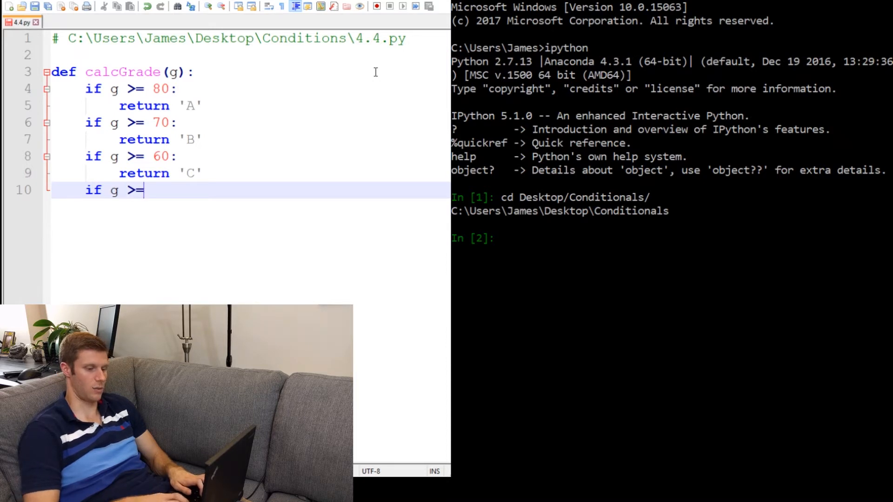
text(50:)
text(re)
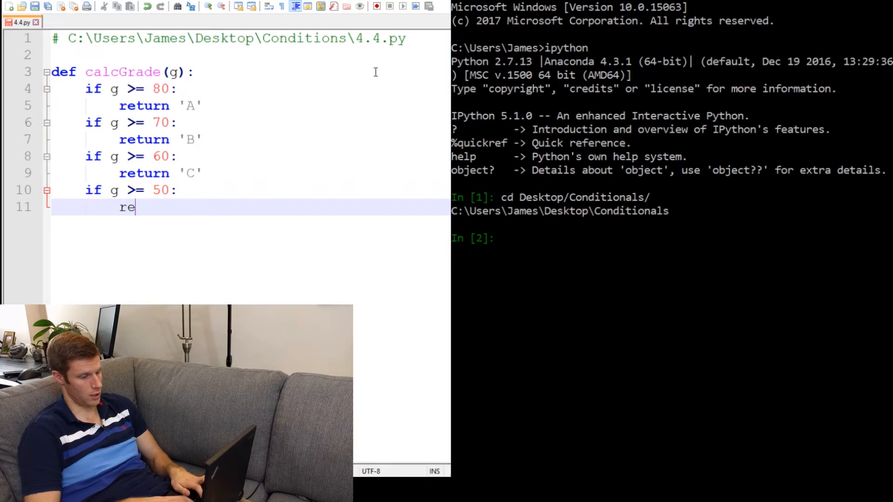
text(turn 'D)
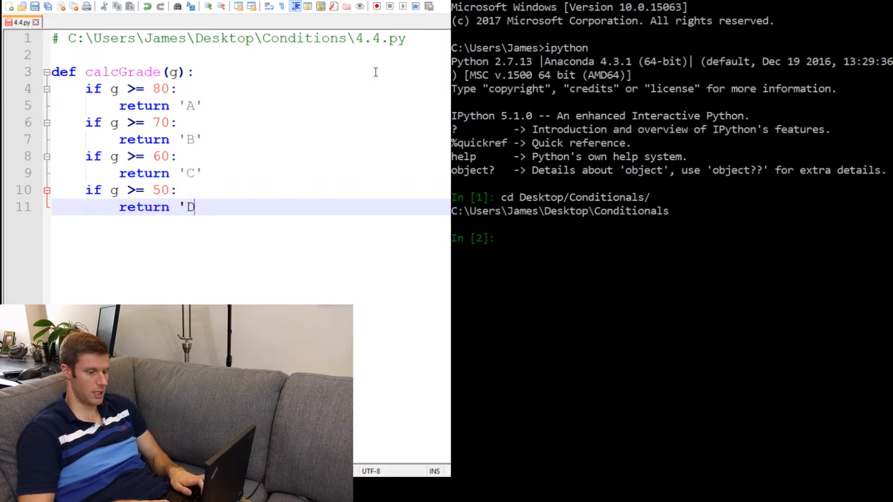
text(--- get it together')
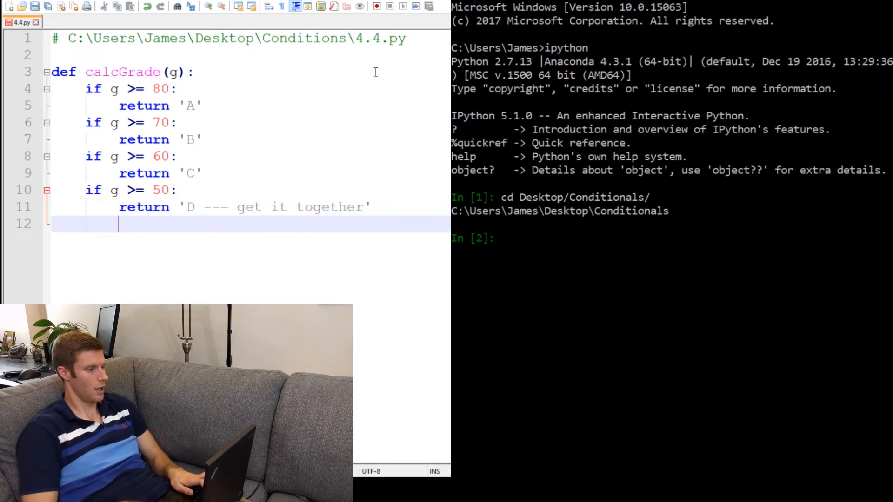
text(if g)
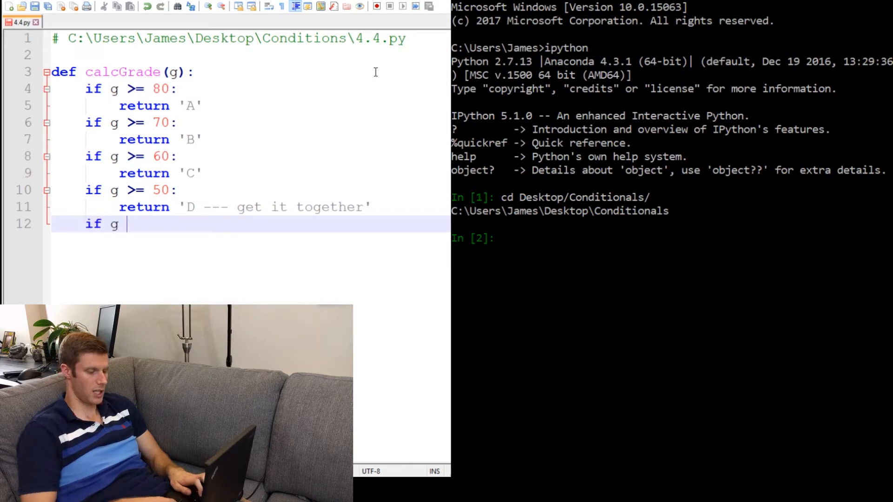
- Add an else: branch returning 'F... common' and blank lines after the function
key(Backspace)
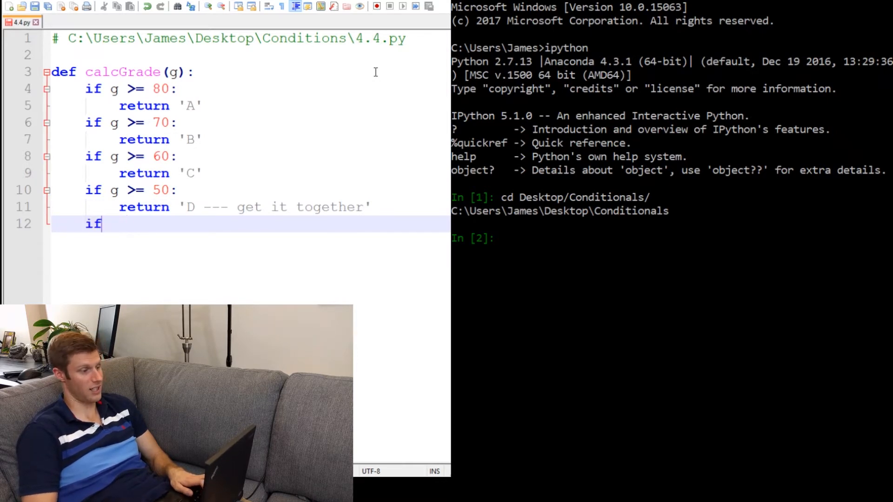
text(else:)
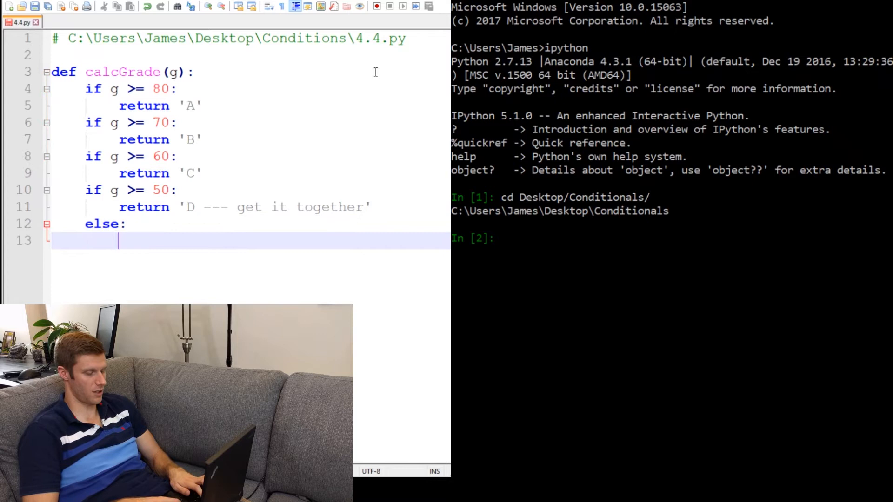
text(return 'F')
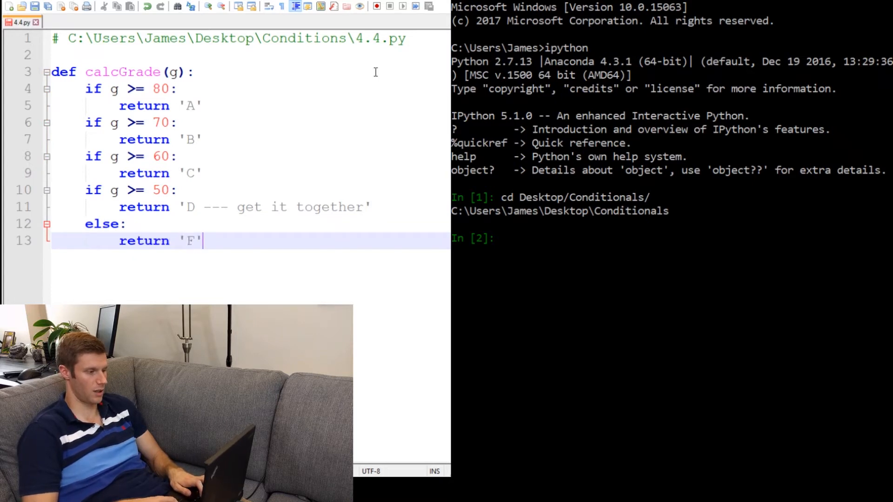
text(... common)
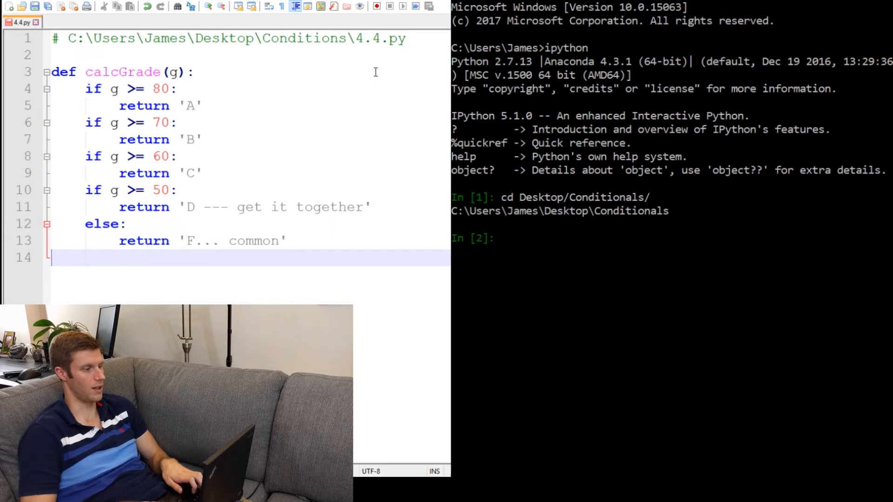
key(enter)
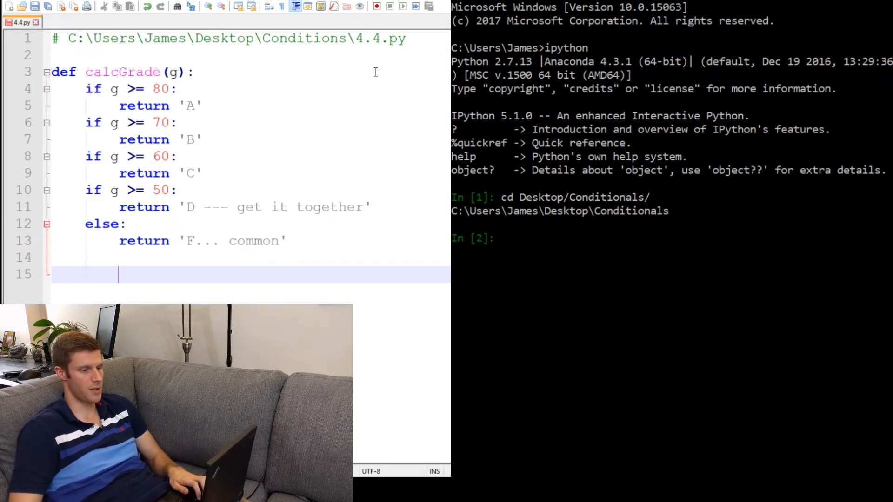
- Run 4.4.py in IPython and call calcGrade(94) to check it returns 'A'
text(run)
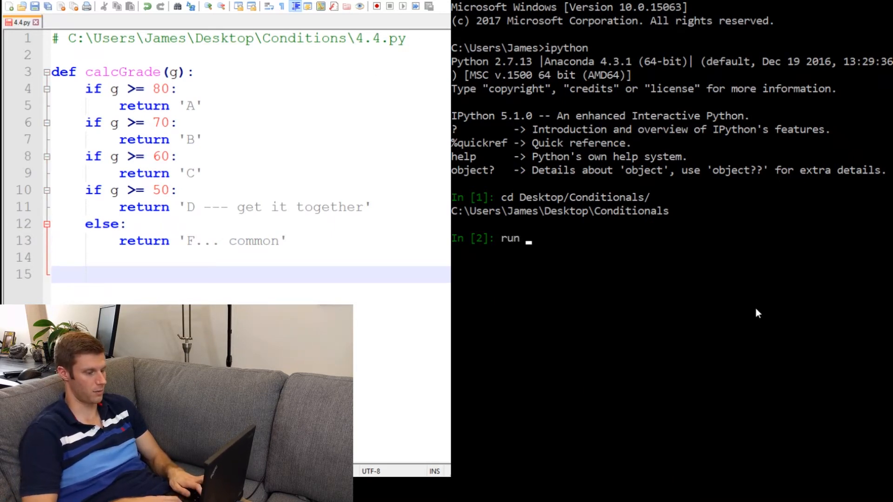
text(4.4.py)
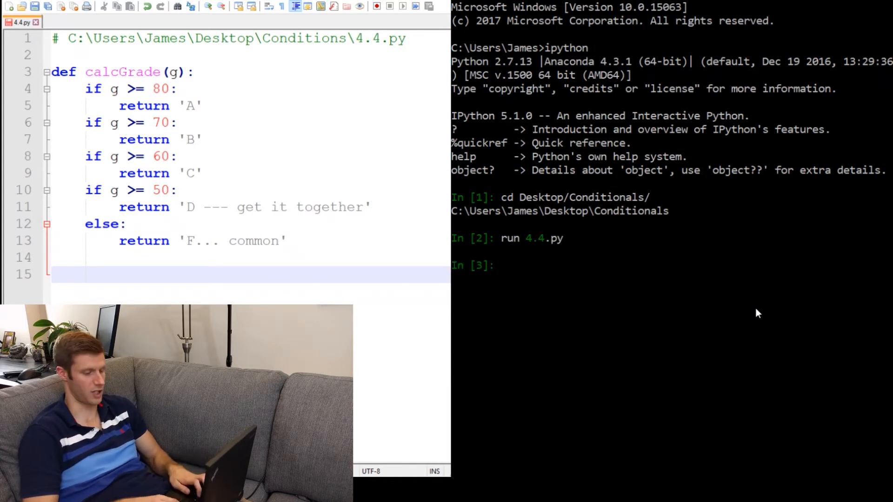
text(calcGrade)
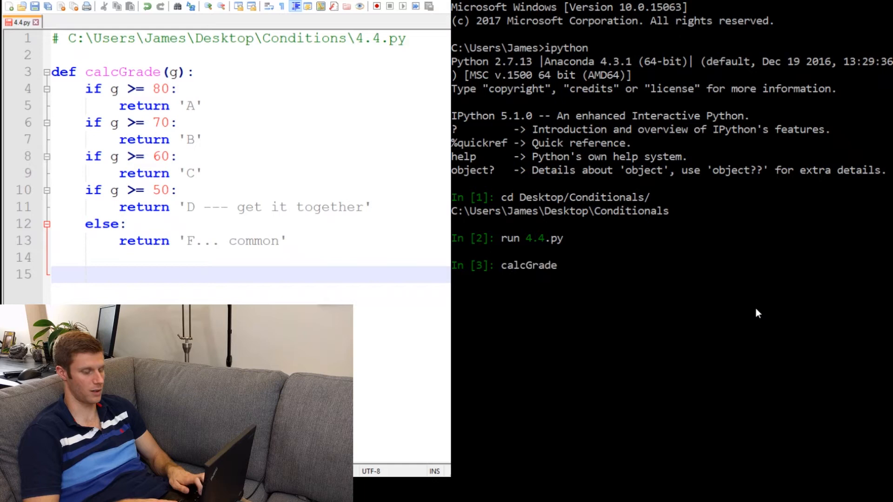
text((94)
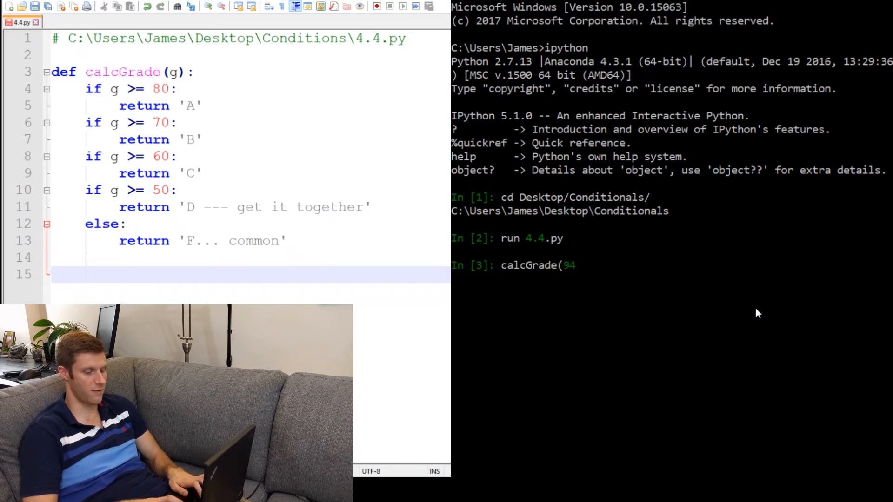
key(enter)
text(calcGrade(94))
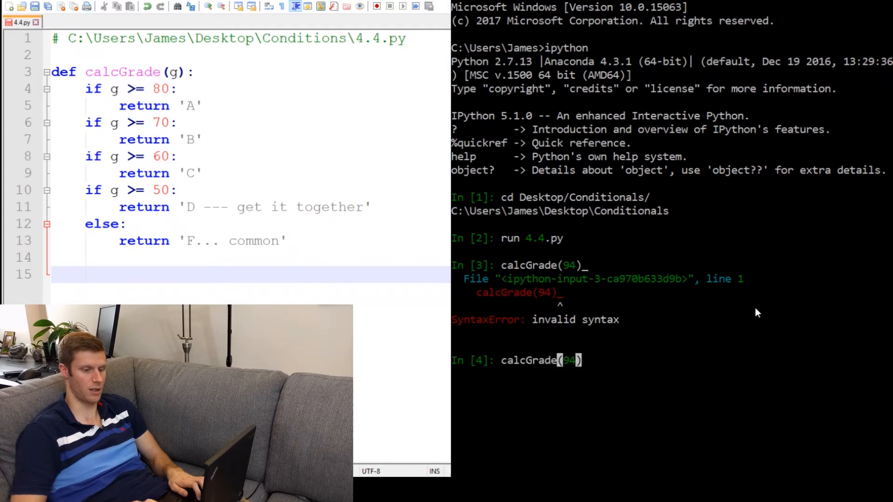
key(enter)
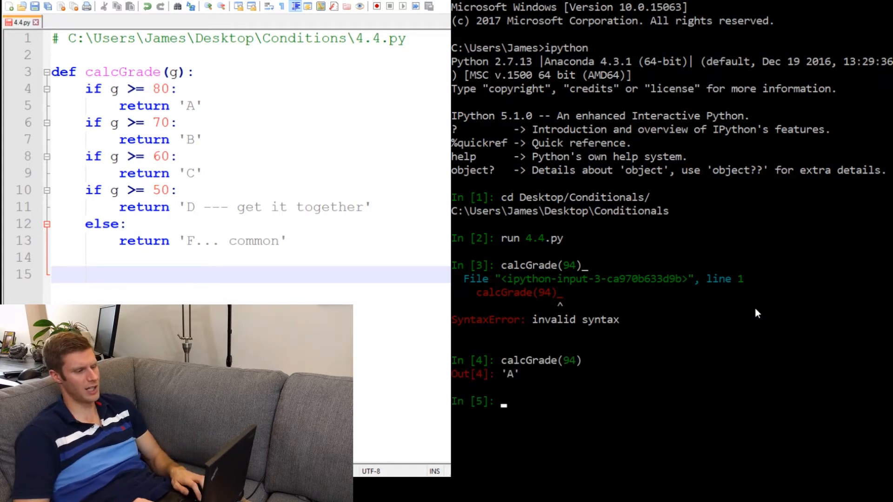
text(calcGrade(94))
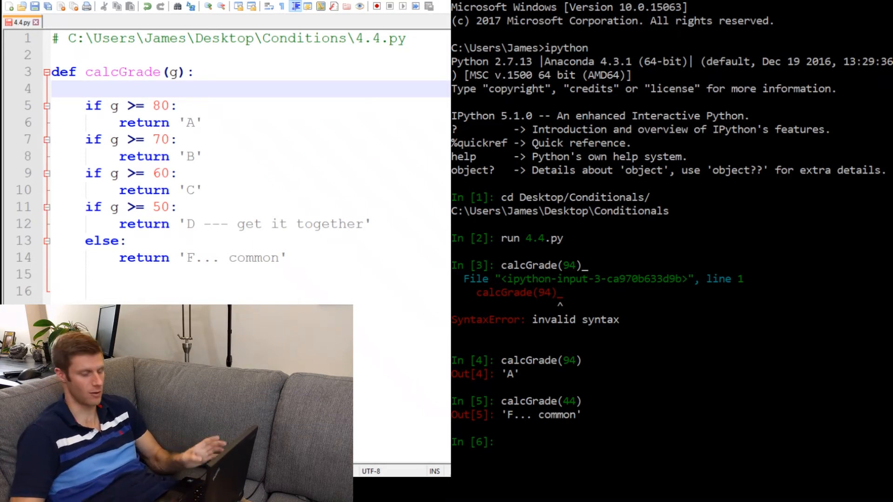
- Initialise grade = '' at the top of calcGrade and end with return grade
text(grade)
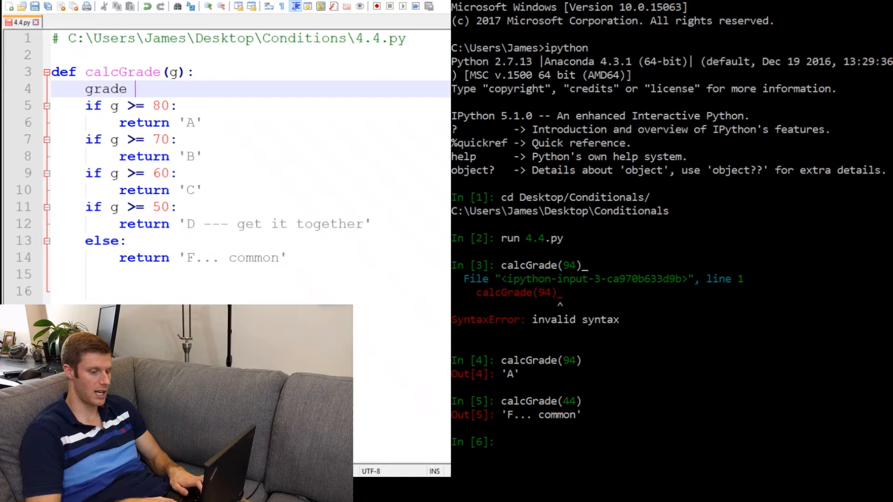
text(= '')
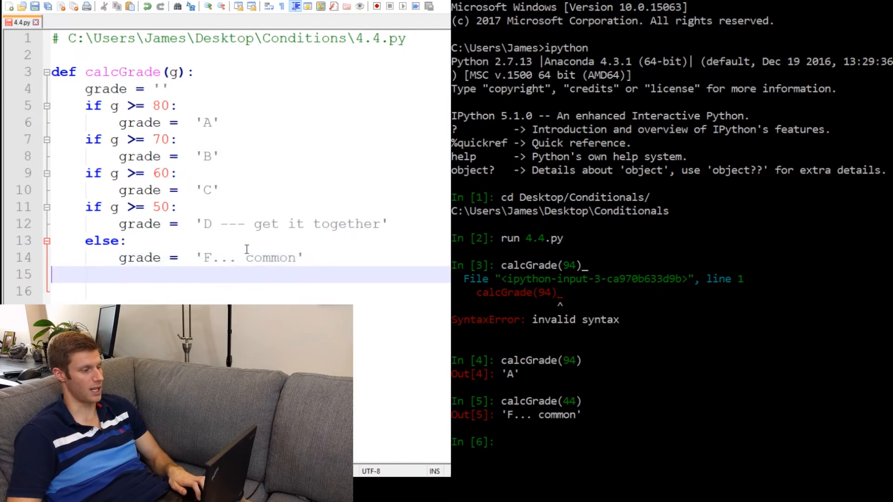
text(ret)
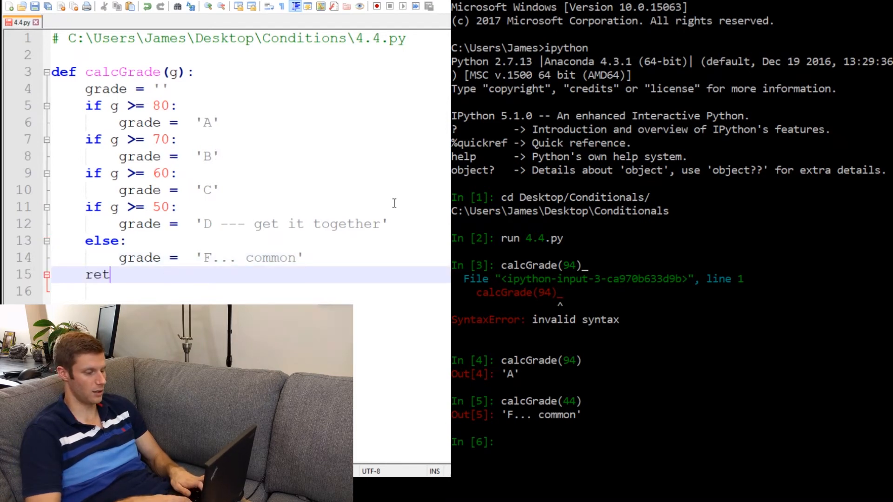
text(urn grade)
click(672, 442)
text(run 4.4.py)
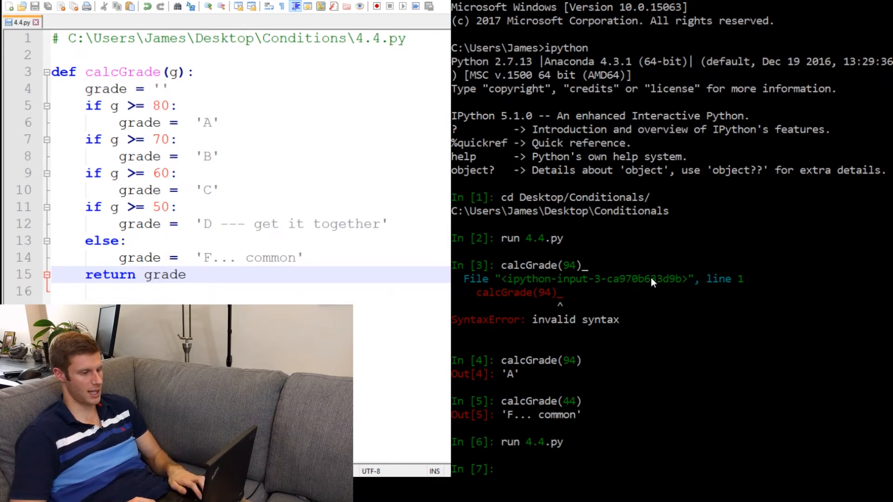
- Call calcGrade(44) and calcGrade(94) in IPython; 94 wrongly gives 'D --- get it together'
text(calcGrade(44))
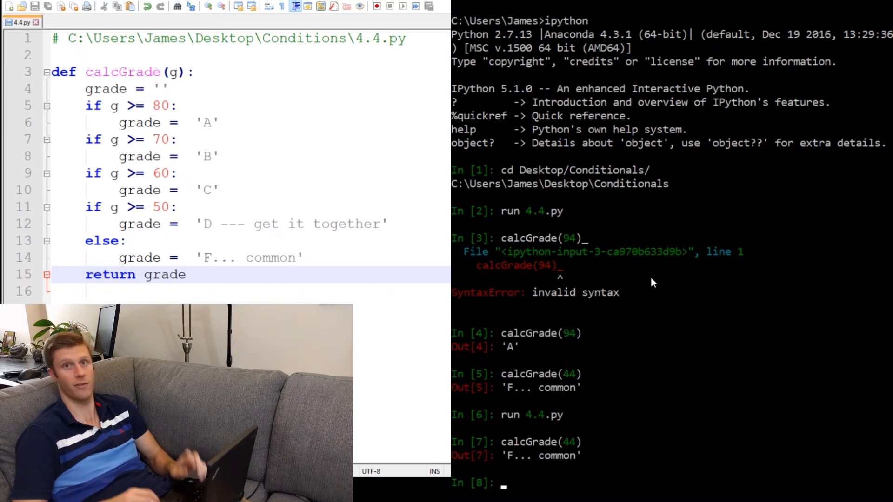
text(calcGrade(44))
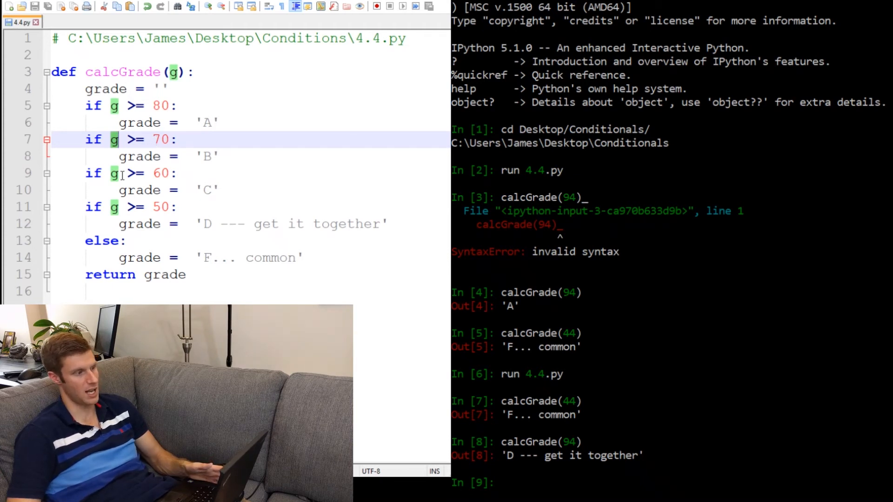
- Change the if checks for 70, 60 and 50 into elif branches
click(114, 173)
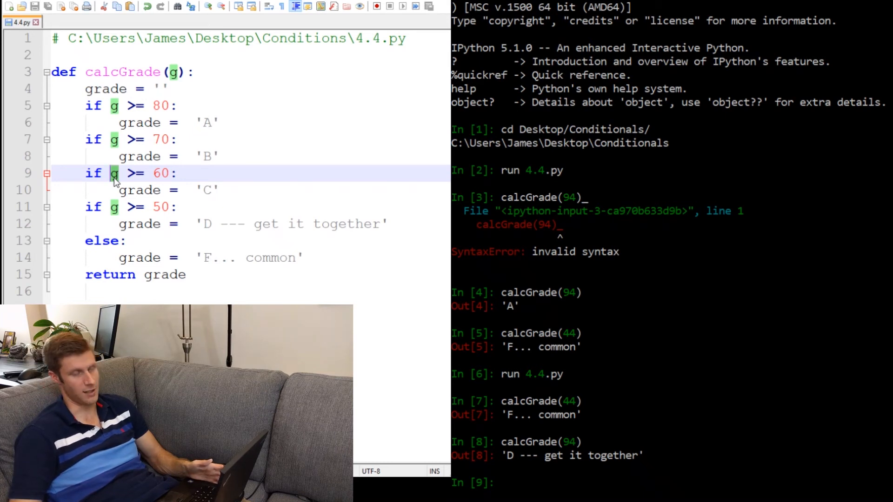
click(221, 190)
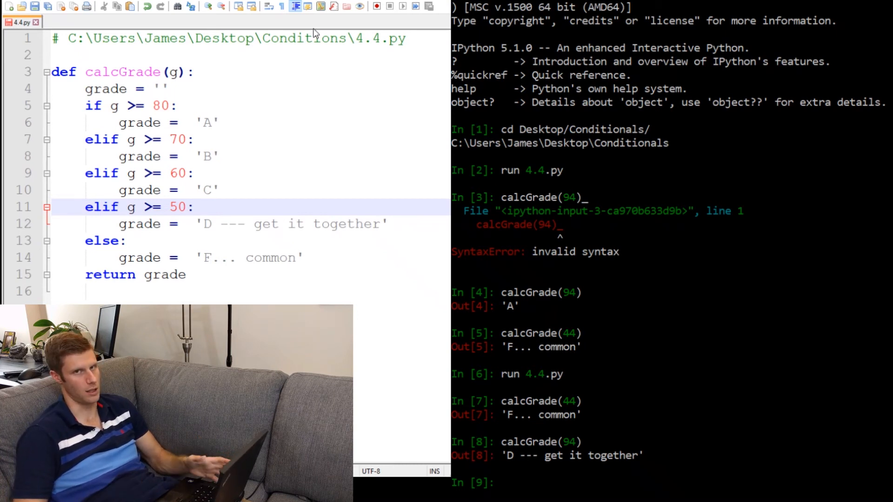
- Save 4.4.py and call calcGrade(94) in IPython, confirming it returns 'A'
click(101, 206)
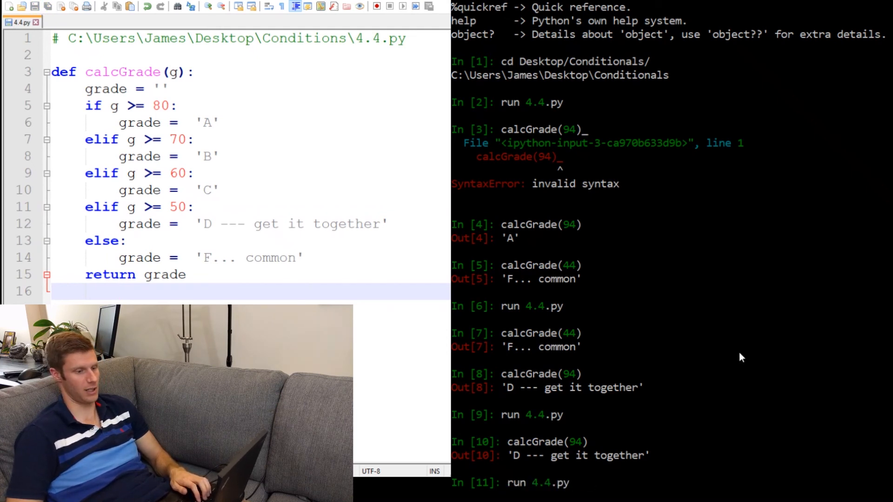
text(calcGrade(94))
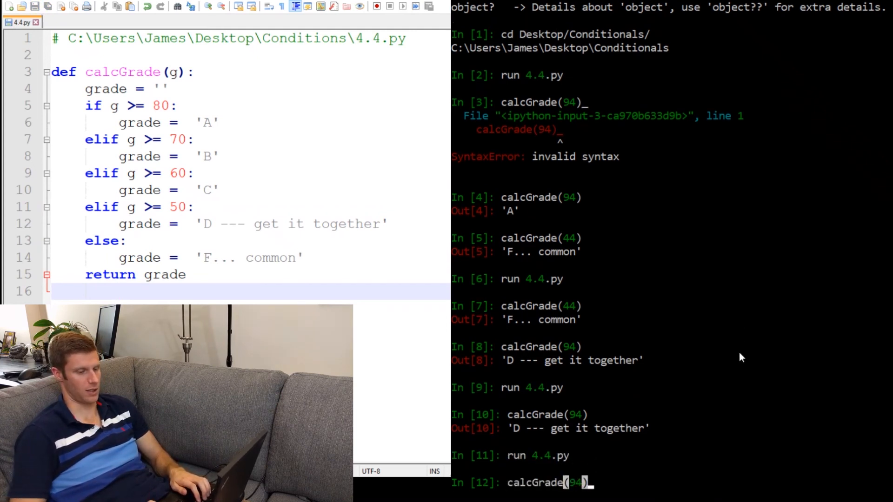
key(enter)
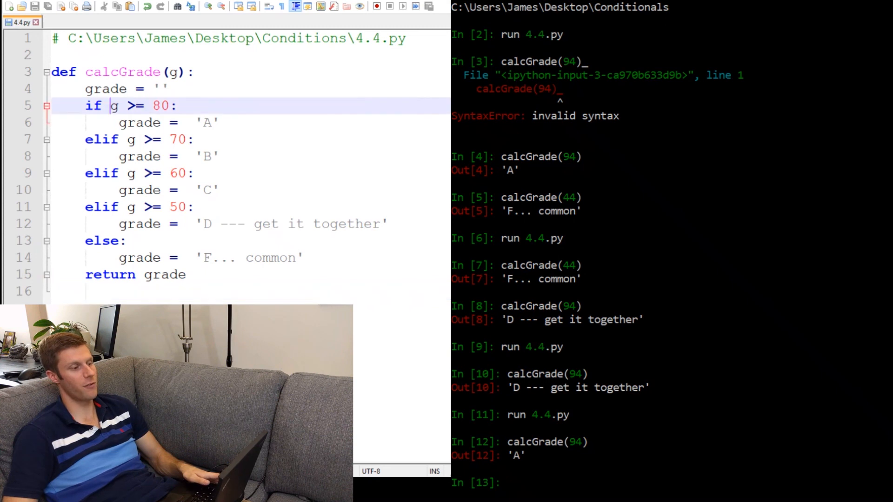
double_click(113, 106)
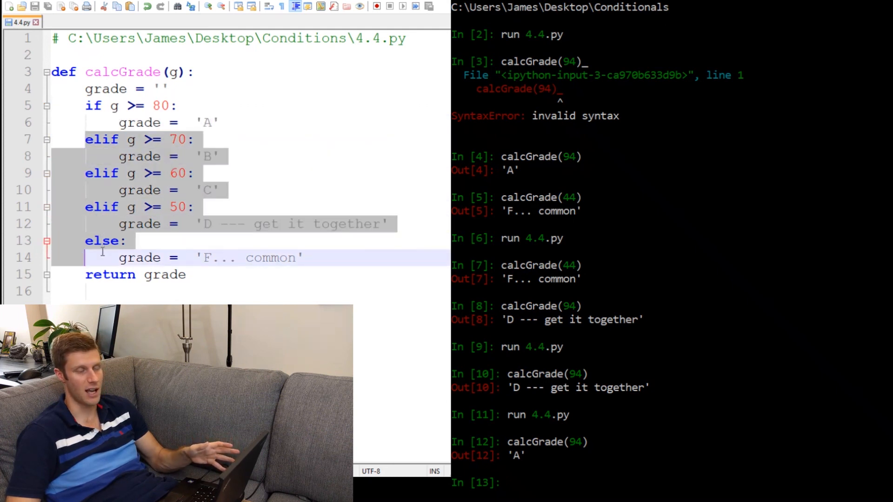
mouse_move(145, 238)
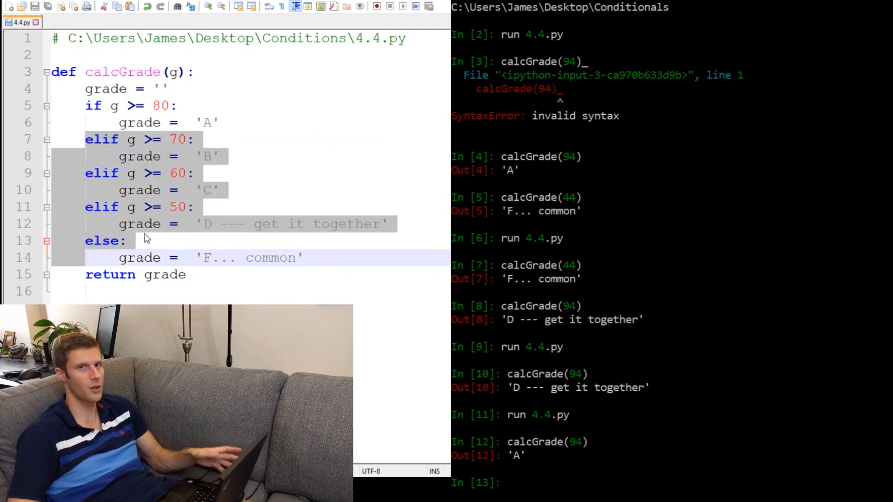